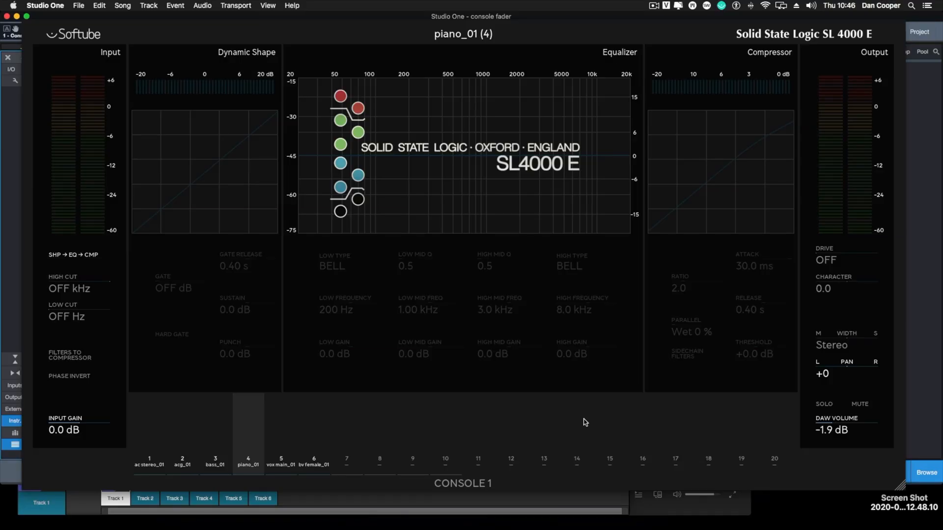
mouse_move(470, 248)
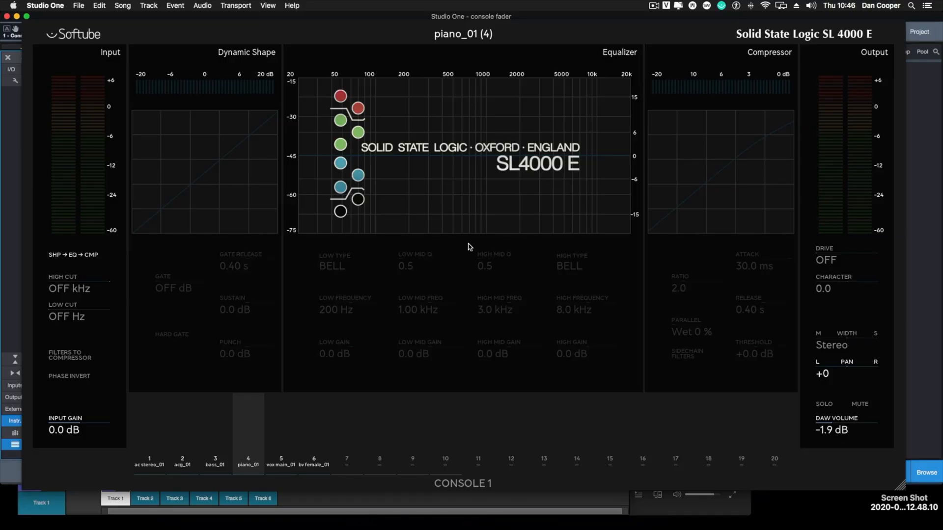
mouse_move(543, 248)
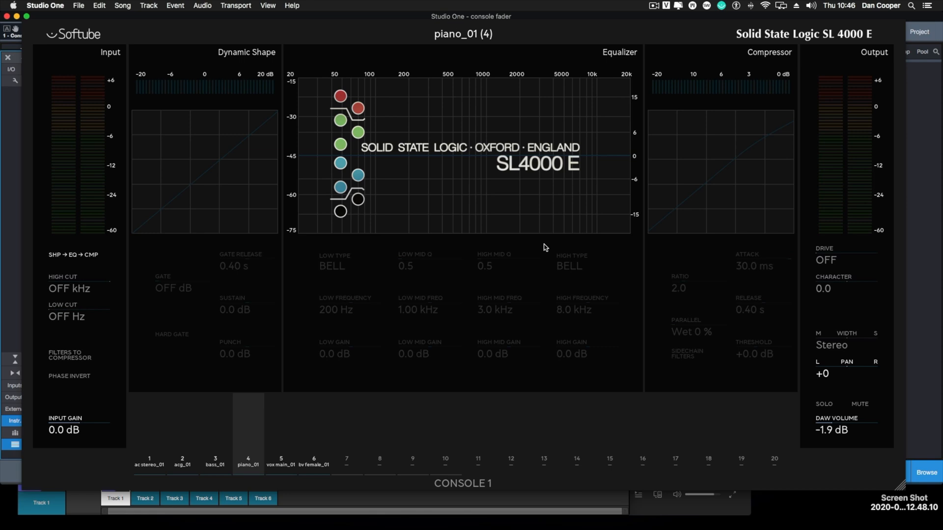